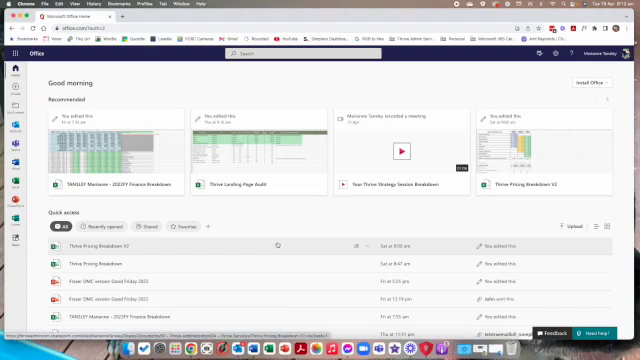
pyautogui.moveTo(276, 240)
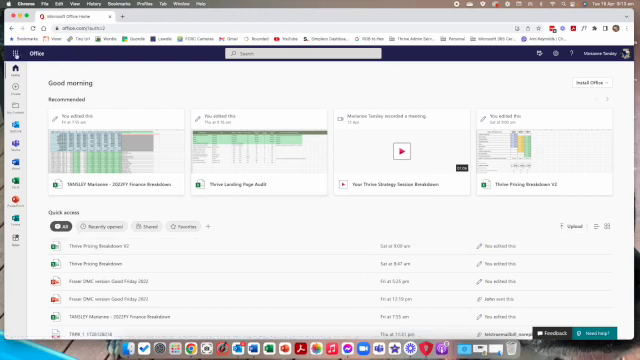
# Open SharePoint from the Microsoft 365 home page
pyautogui.click(12, 52)
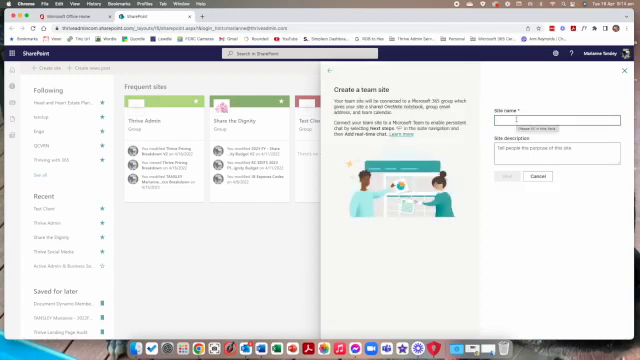
# Name the new team site 'Test Client' and make it private to members only
pyautogui.write('Test Client')
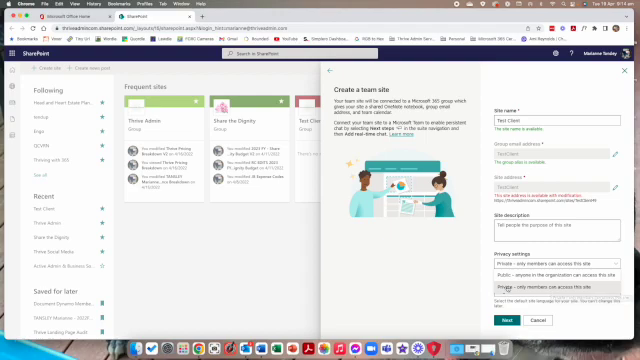
pyautogui.click(548, 266)
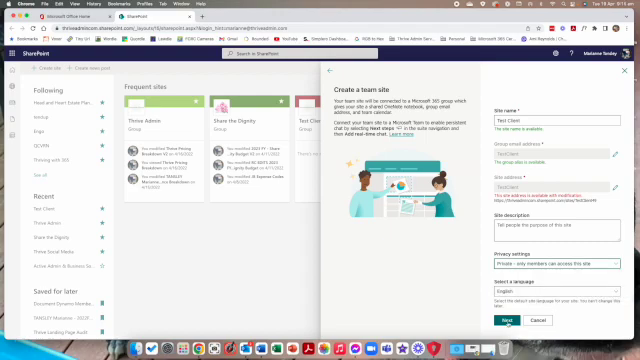
# Finish creating the Test Client team site and land on its home page
pyautogui.click(504, 320)
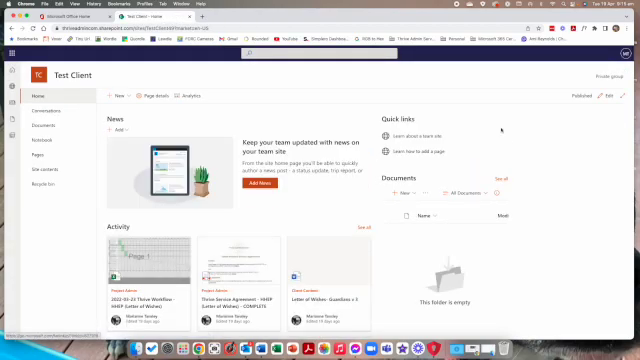
pyautogui.moveTo(544, 270)
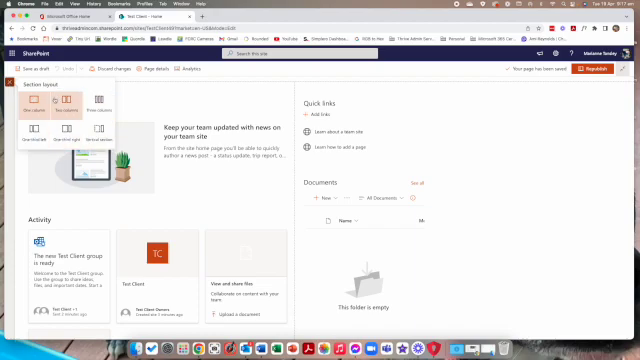
# Put the Test Client home page into editing mode
pyautogui.click(42, 106)
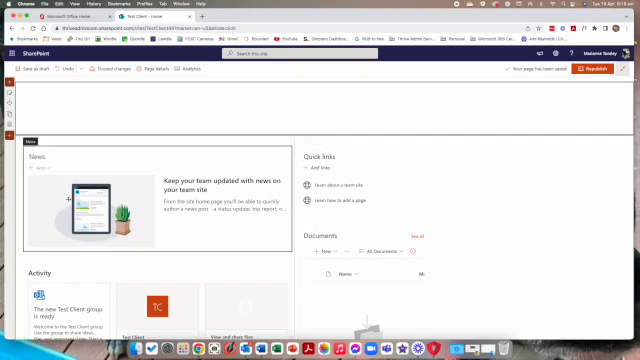
# Republish the simplified home page with Documents on top and the Activity feed, confirming the republish
pyautogui.scroll(-3)
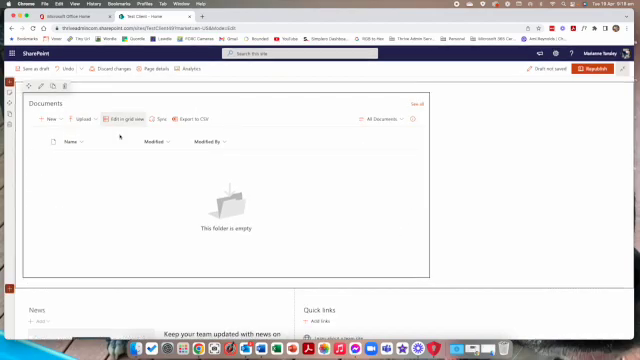
pyautogui.scroll(-3)
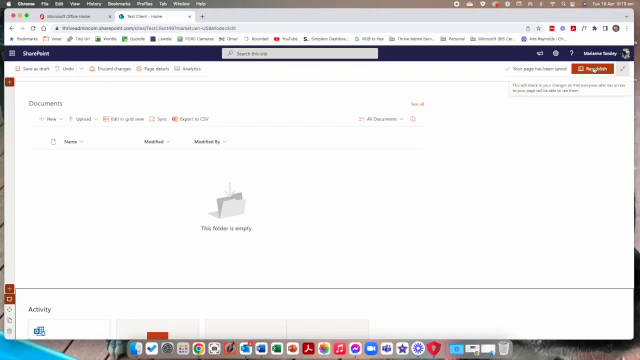
pyautogui.click(592, 68)
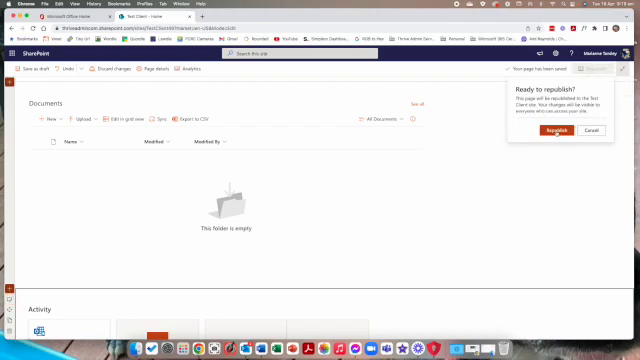
pyautogui.click(556, 132)
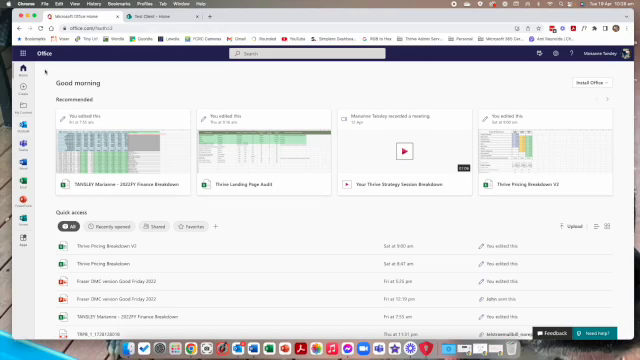
# Open Outlook mail from the Microsoft 365 app launcher
pyautogui.click(22, 54)
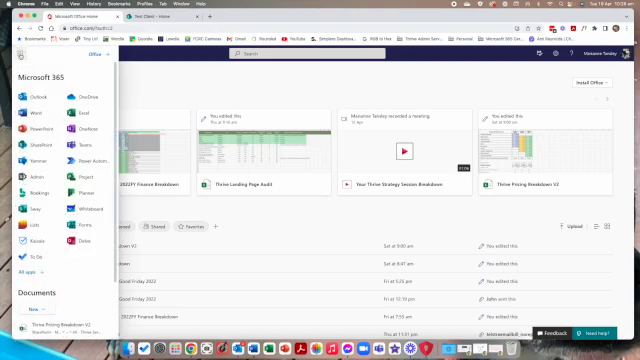
pyautogui.click(16, 60)
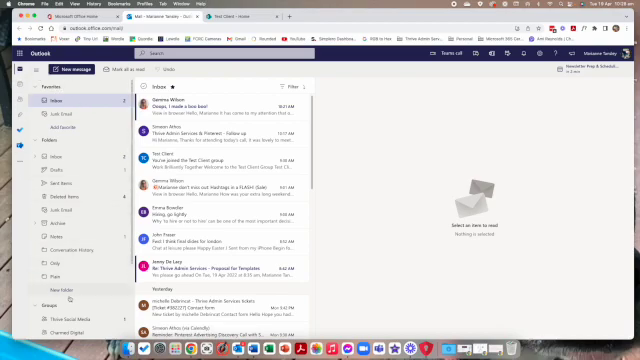
pyautogui.moveTo(400, 90)
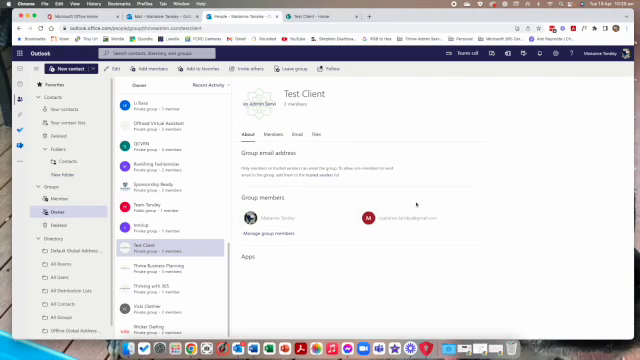
pyautogui.moveTo(432, 238)
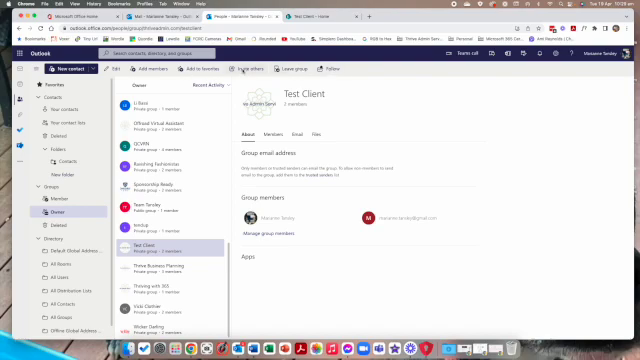
# Start adding members to the Test Client group from its header
pyautogui.click(248, 68)
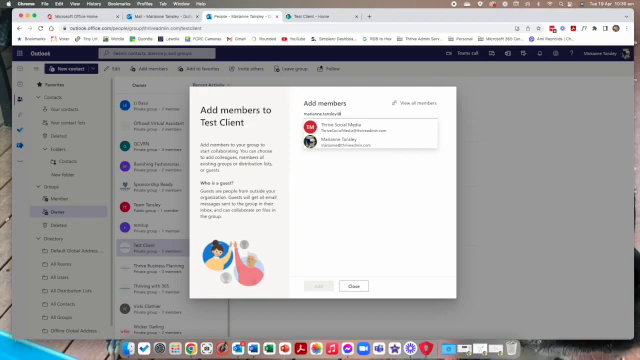
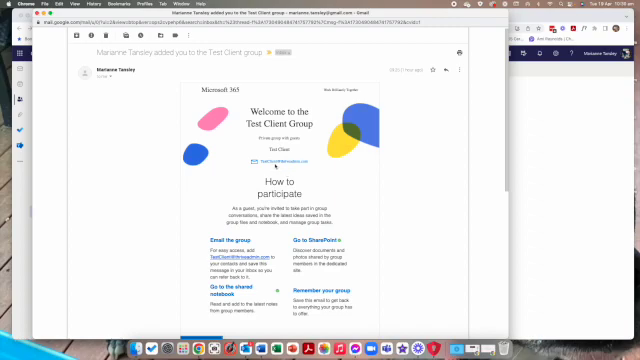
# Read through the 'Welcome to the Test Client Group' email in Gmail
pyautogui.scroll(-3)
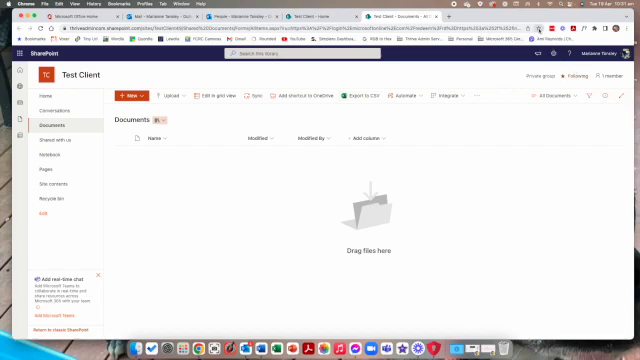
pyautogui.moveTo(476, 144)
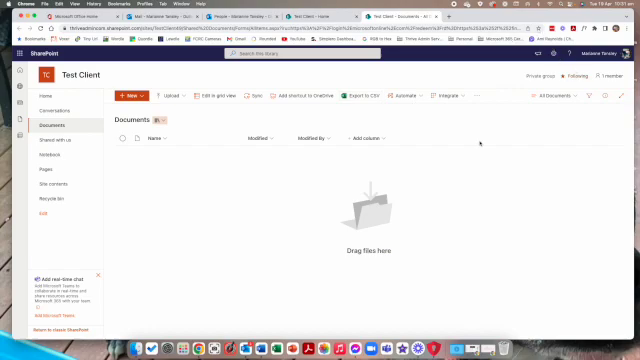